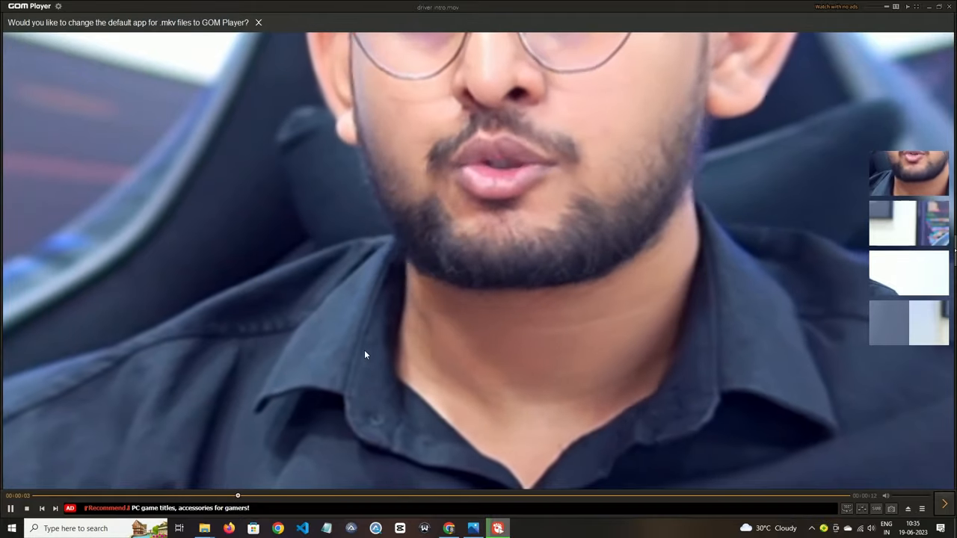
- Raise video saturation to 53 and adjust the subtitle characters-per-line setting in the Control Panel
left_click(847, 509)
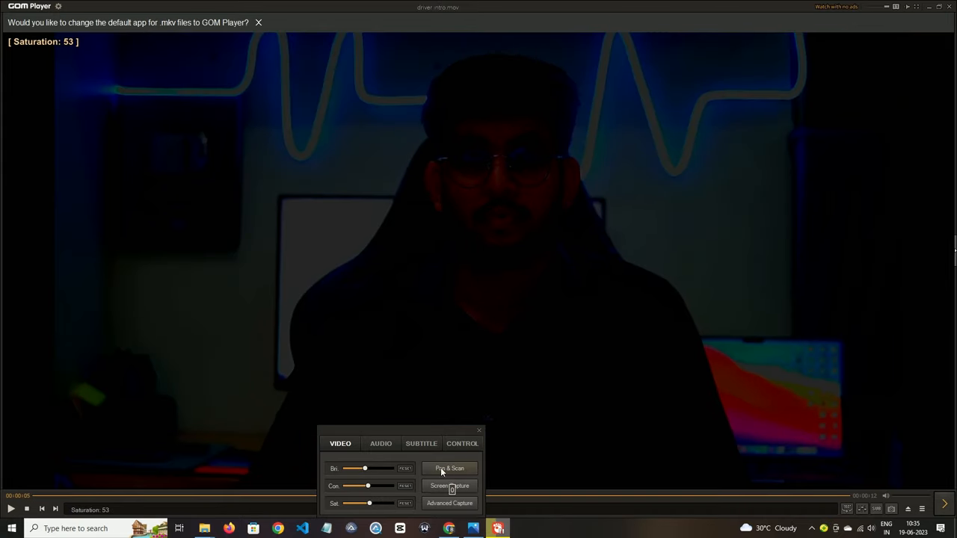
left_click(422, 443)
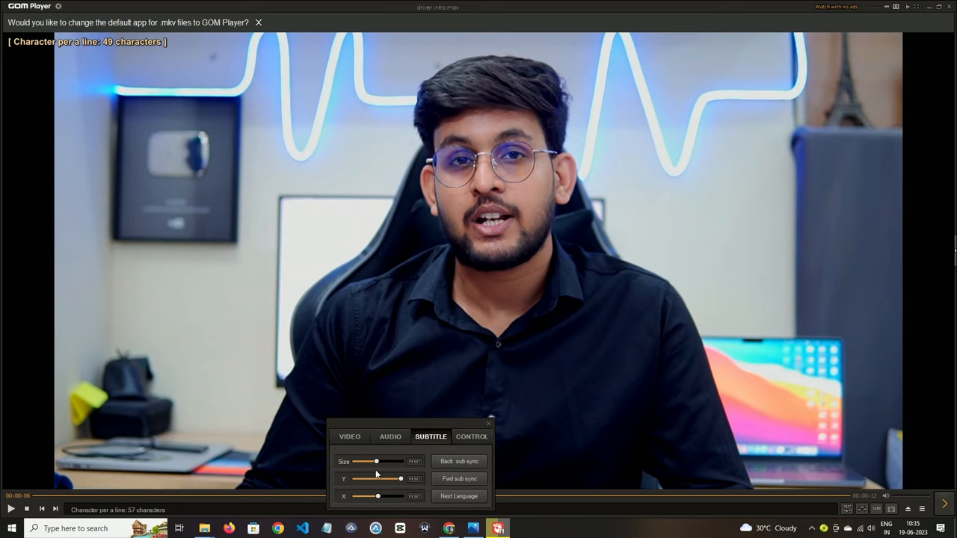
left_click(473, 436)
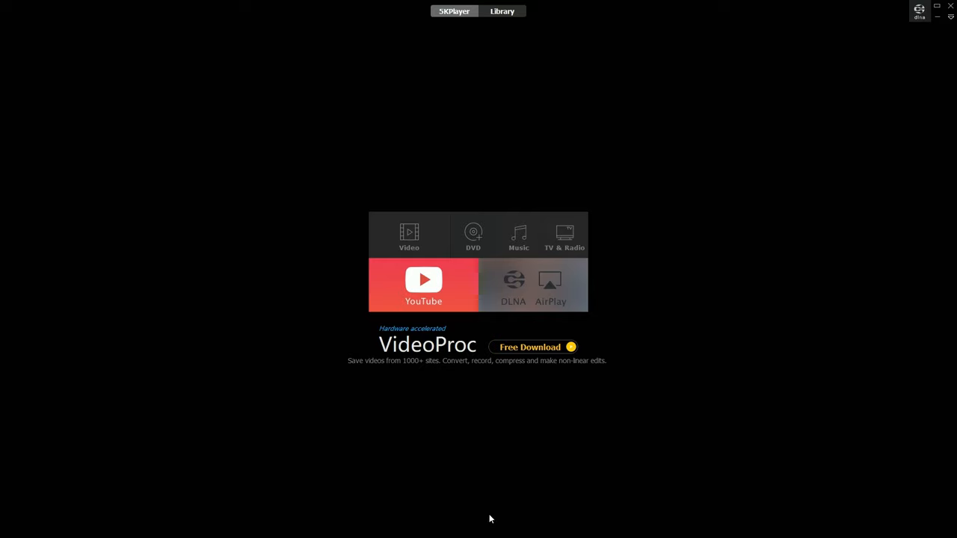
mouse_move(554, 287)
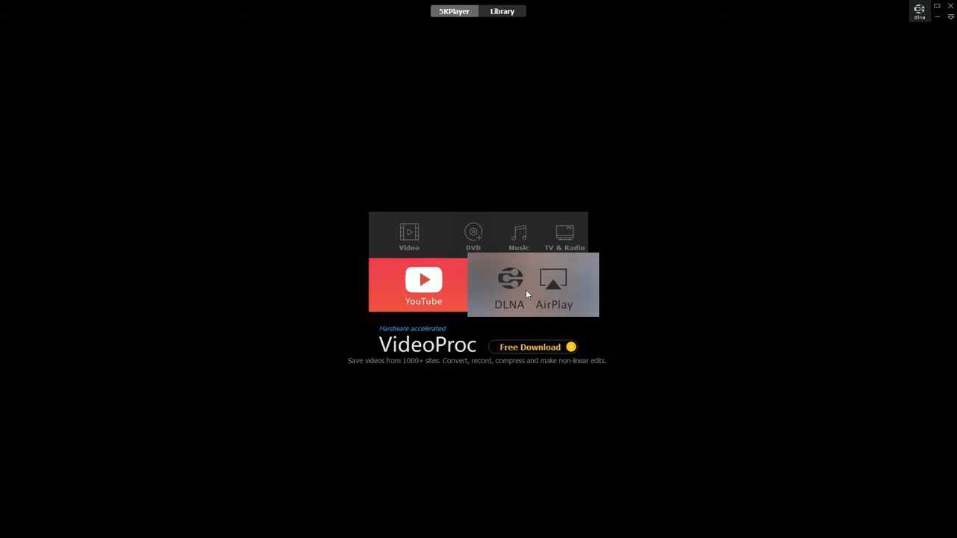
- Review the DLNA sharing settings, then browse through the General preferences
left_click(509, 284)
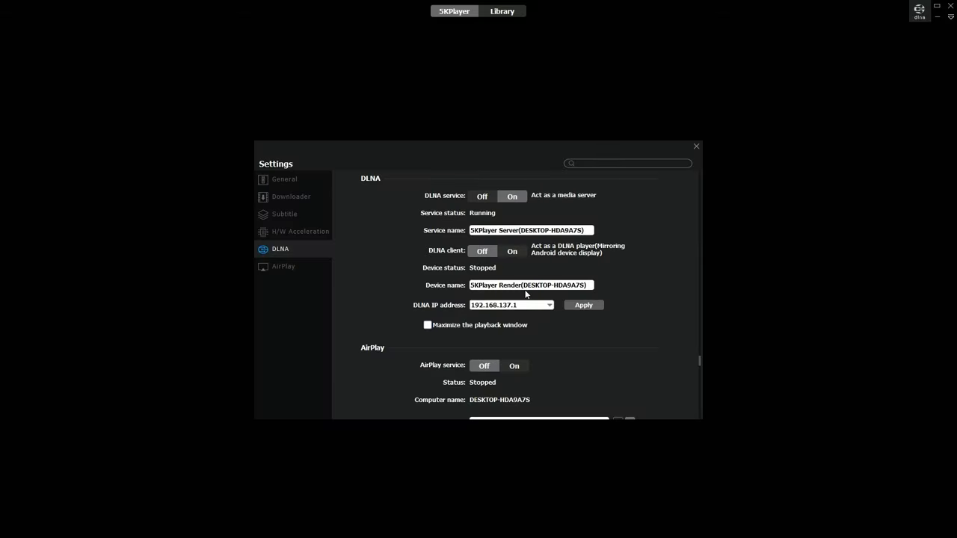
left_click(284, 179)
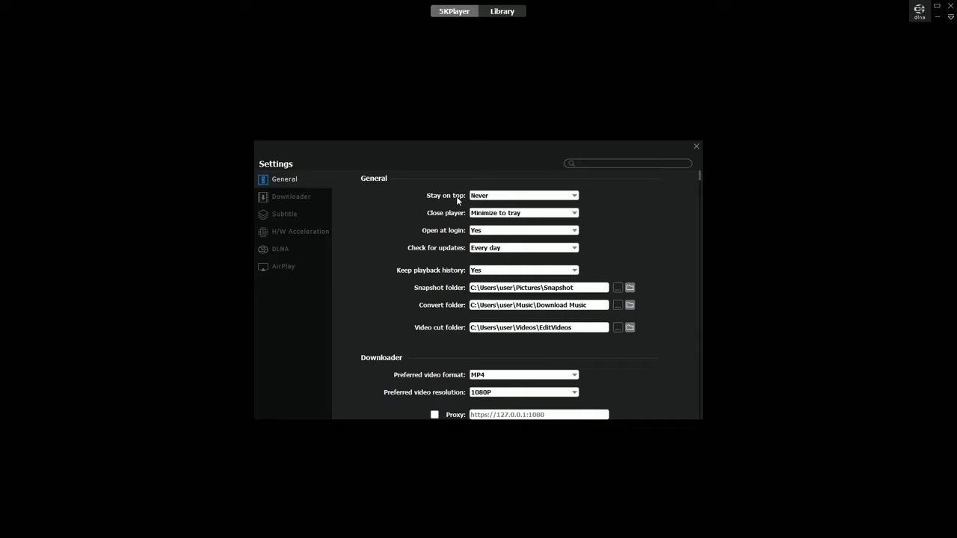
scroll("down", 3)
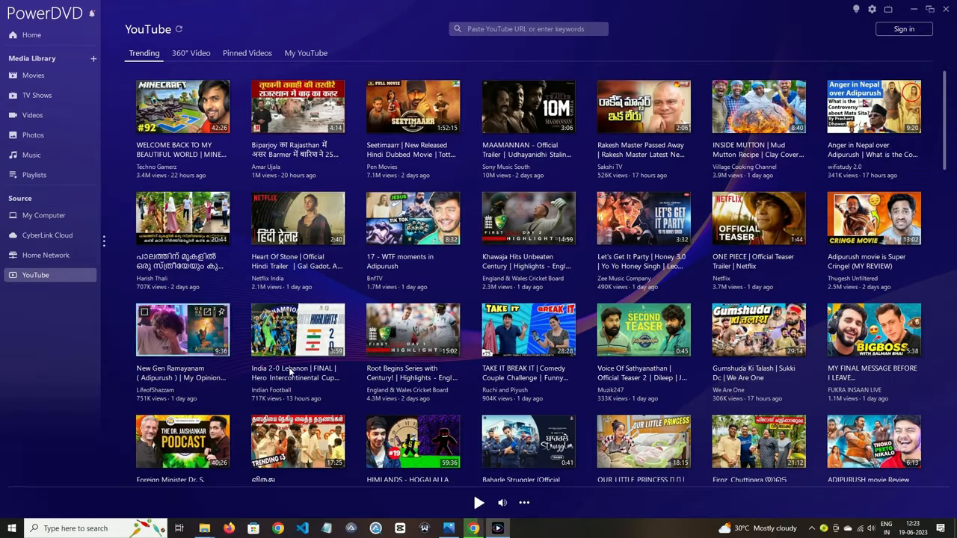
- Browse the YouTube Trending grid, decline TV Mode, and go to the Media Library settings
scroll("down", 3)
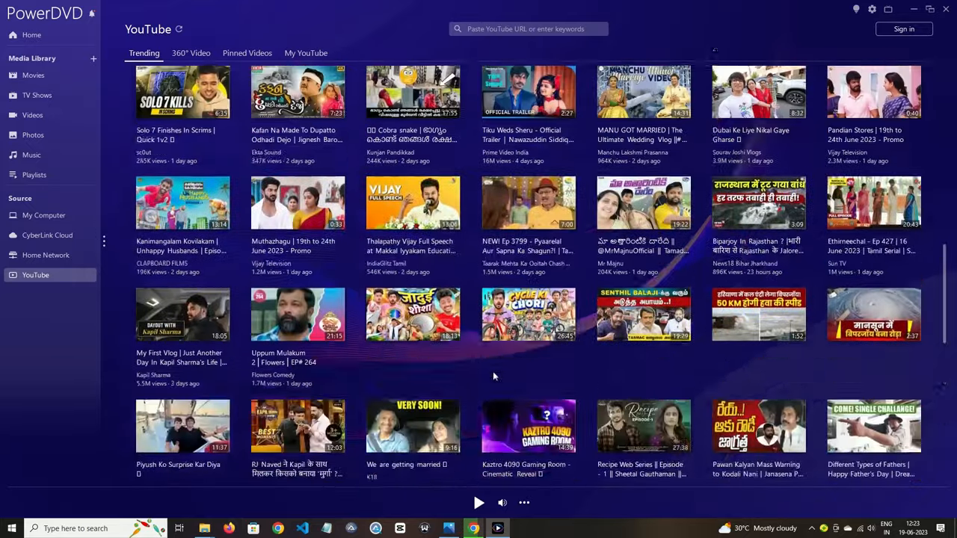
scroll("down", 3)
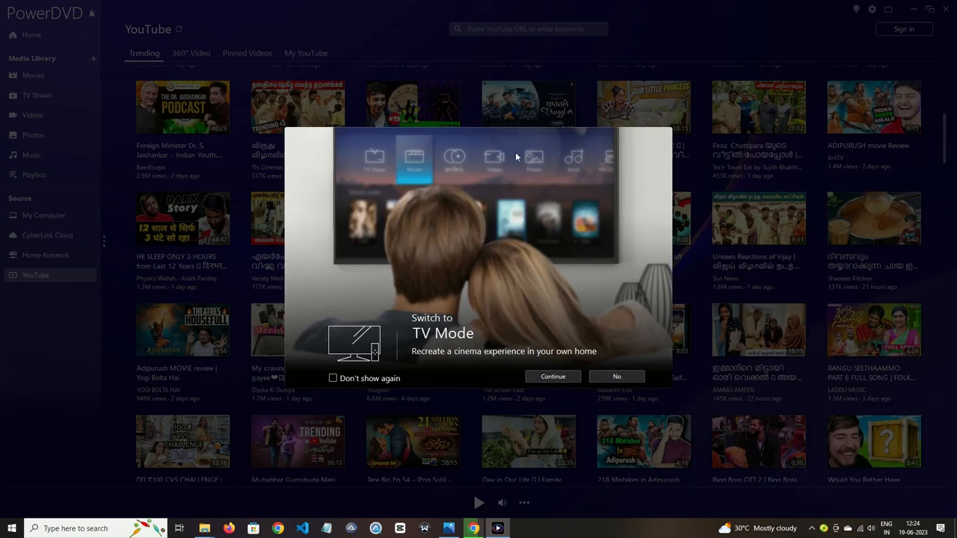
left_click(616, 377)
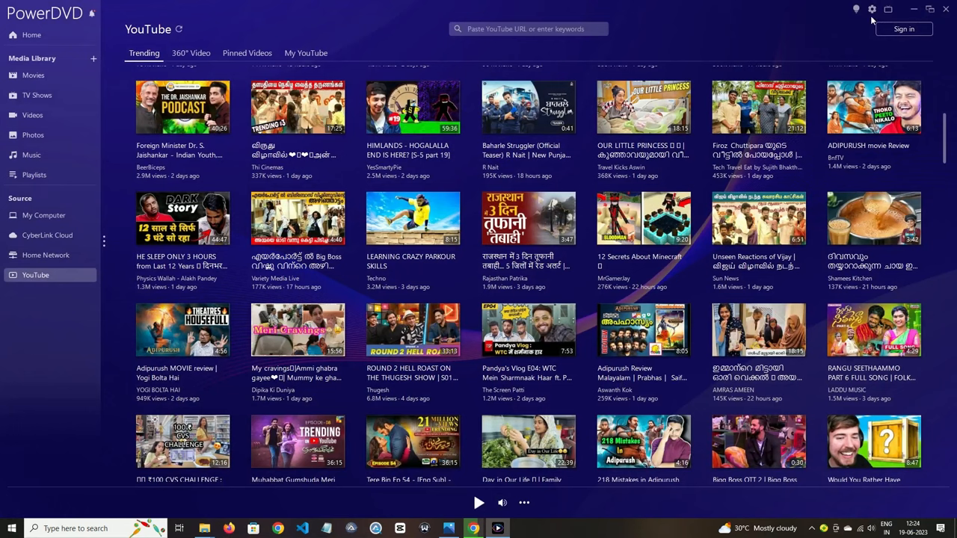
left_click(871, 9)
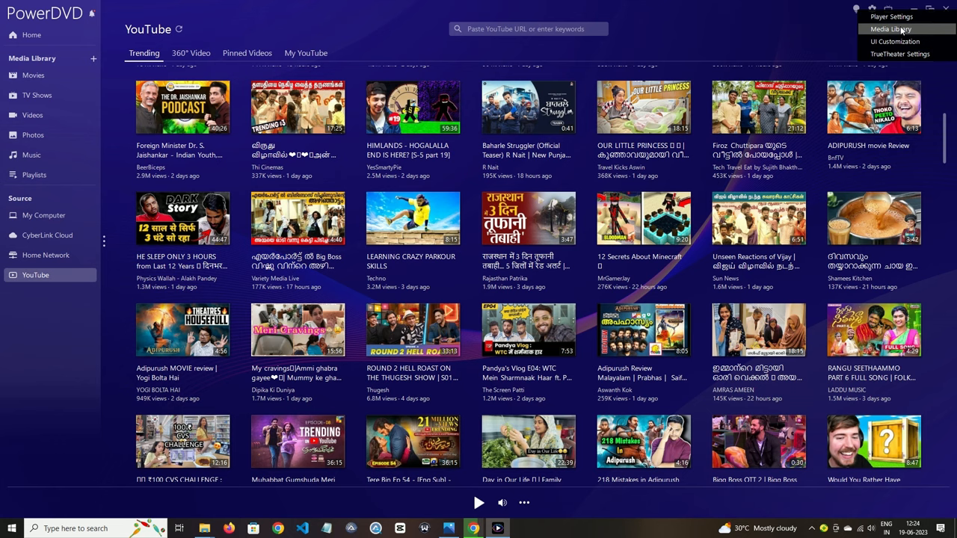
left_click(891, 29)
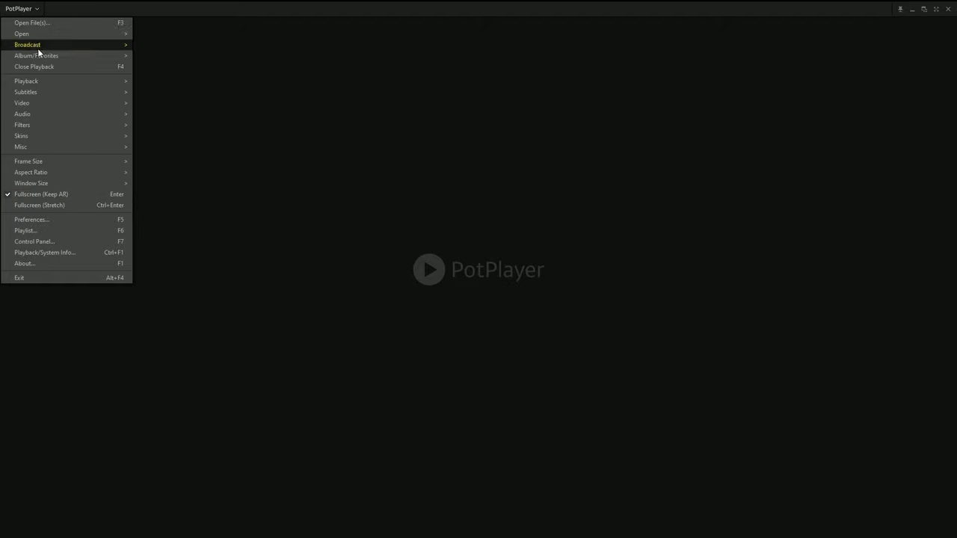
mouse_move(38, 146)
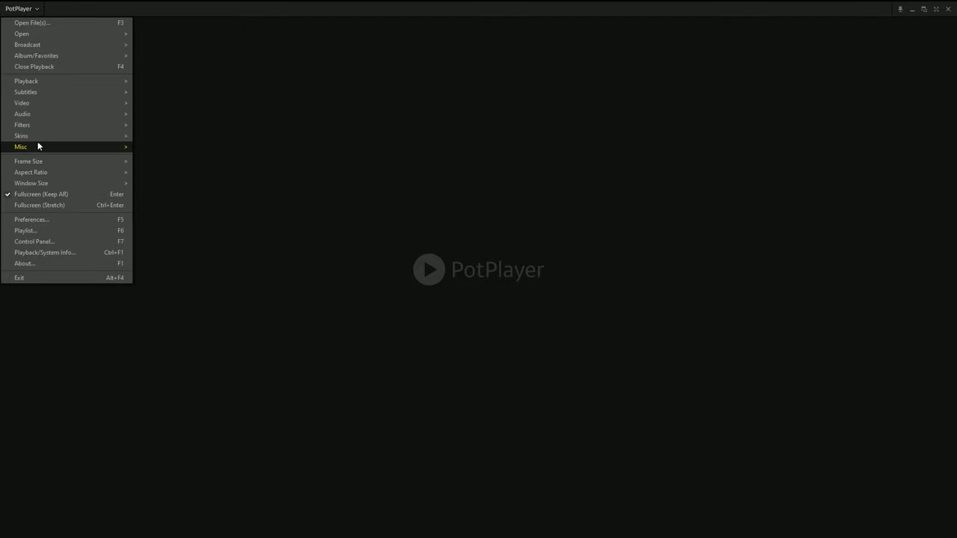
mouse_move(21, 147)
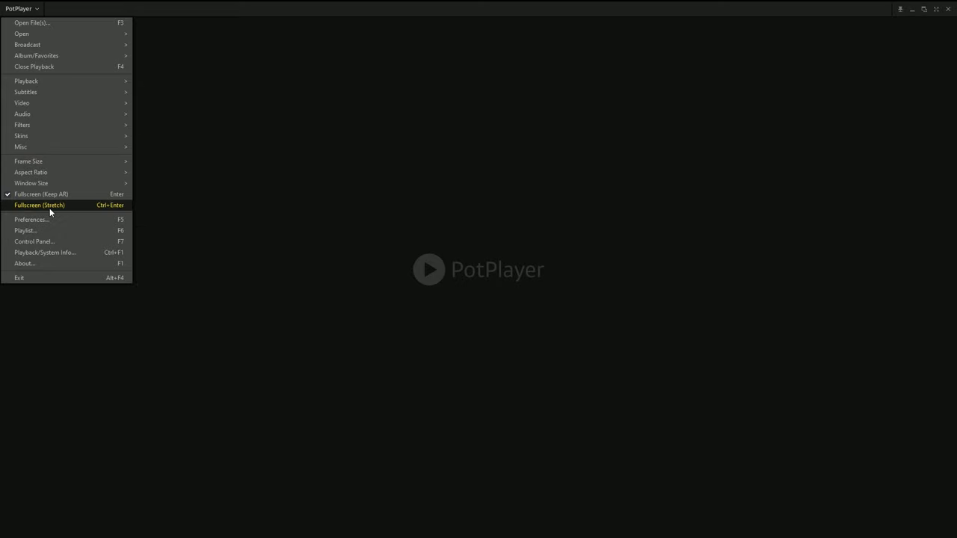
mouse_move(65, 469)
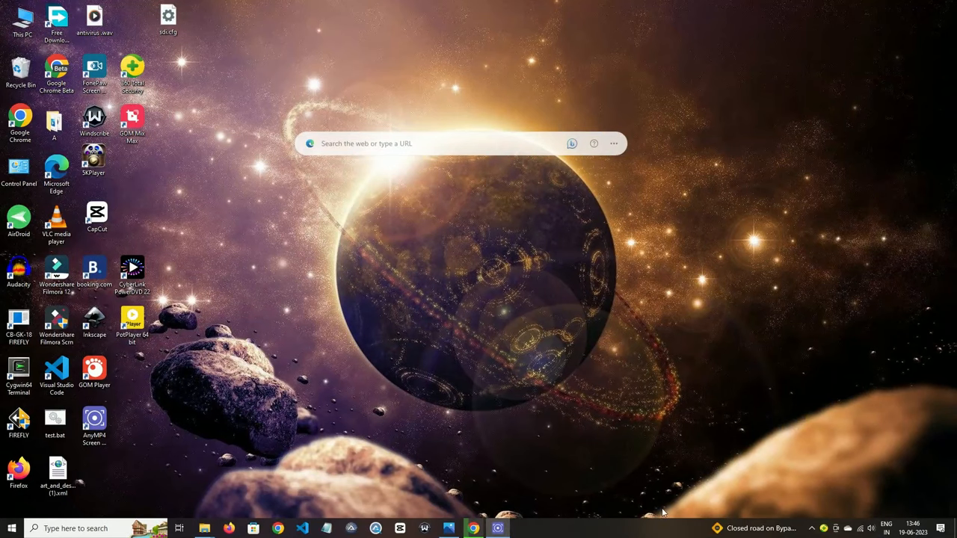
mouse_move(516, 511)
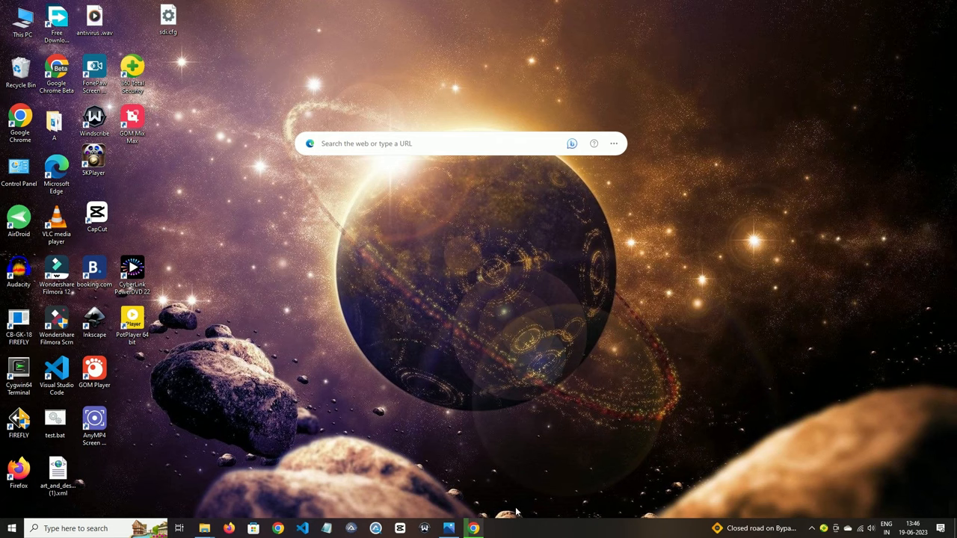
- Play a local video file on simplevideoplayer.com, then minimise Chrome to the desktop
left_click(472, 529)
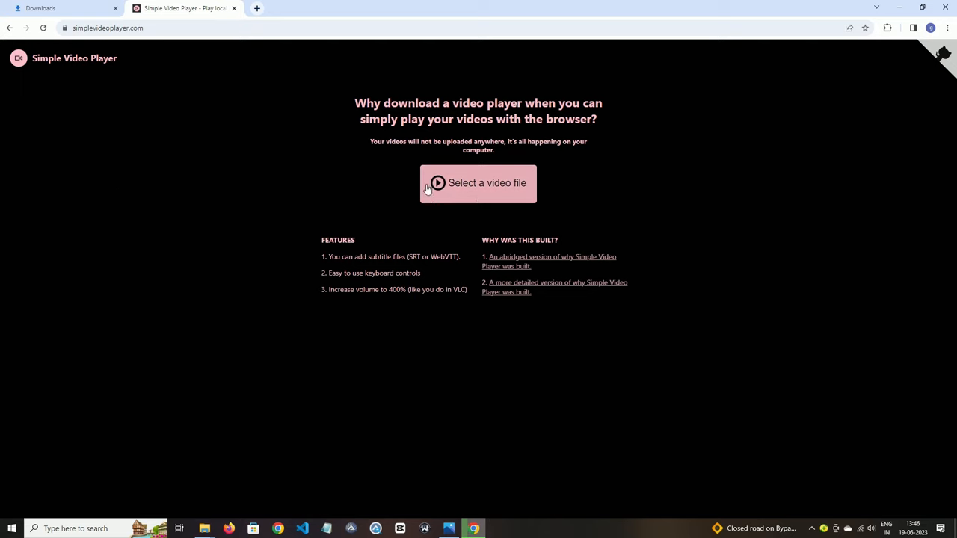
left_click(478, 183)
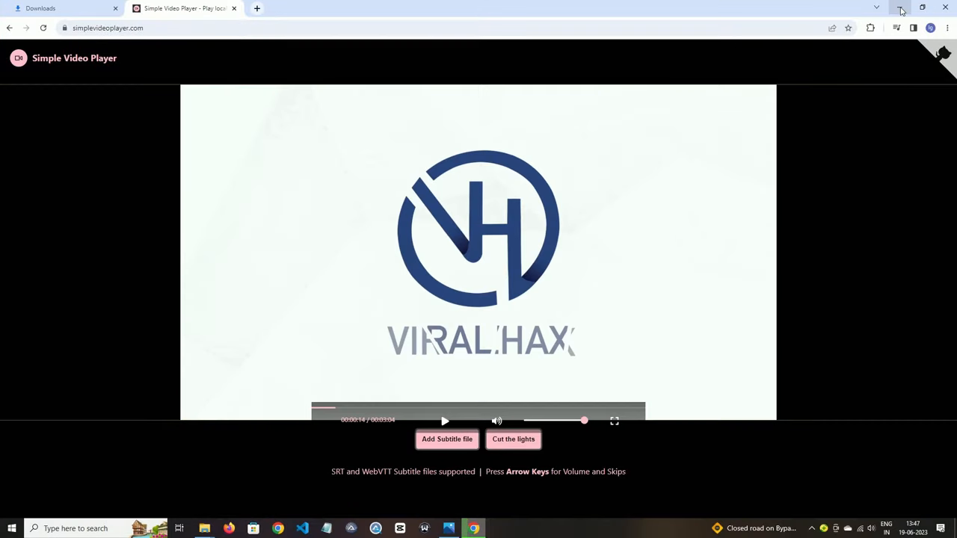
left_click(900, 11)
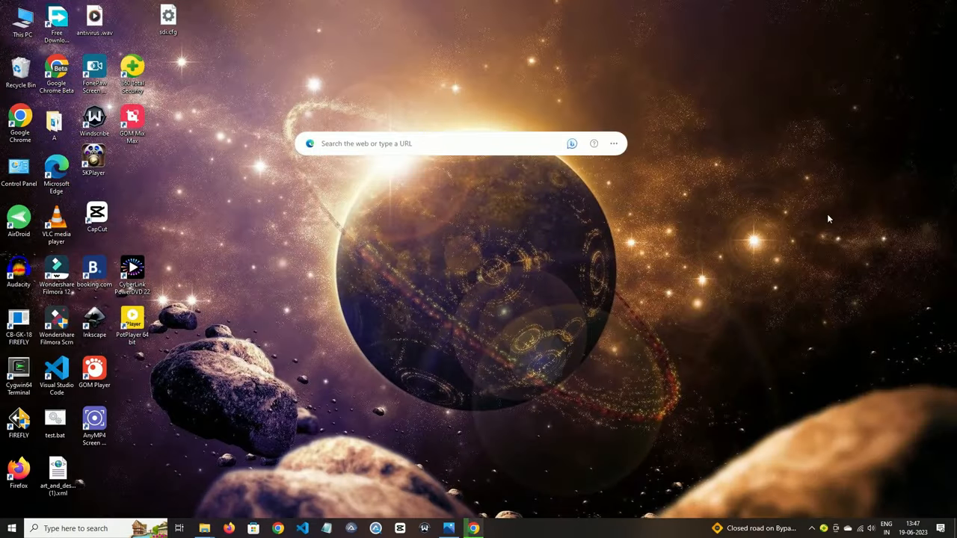